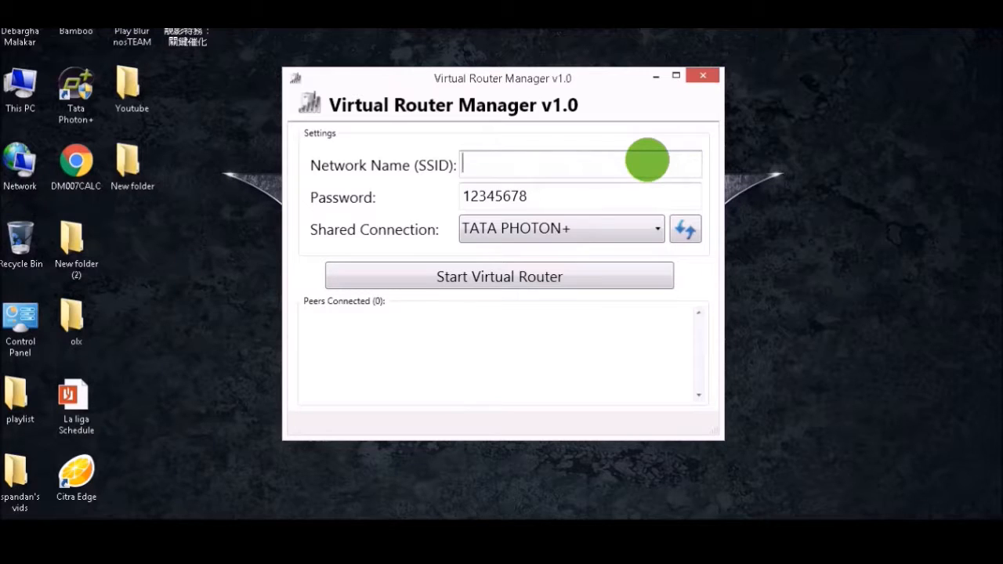
# Name the hotspot 'cris.ron', start it, stop it, then start it again.
pyautogui.write('cris')
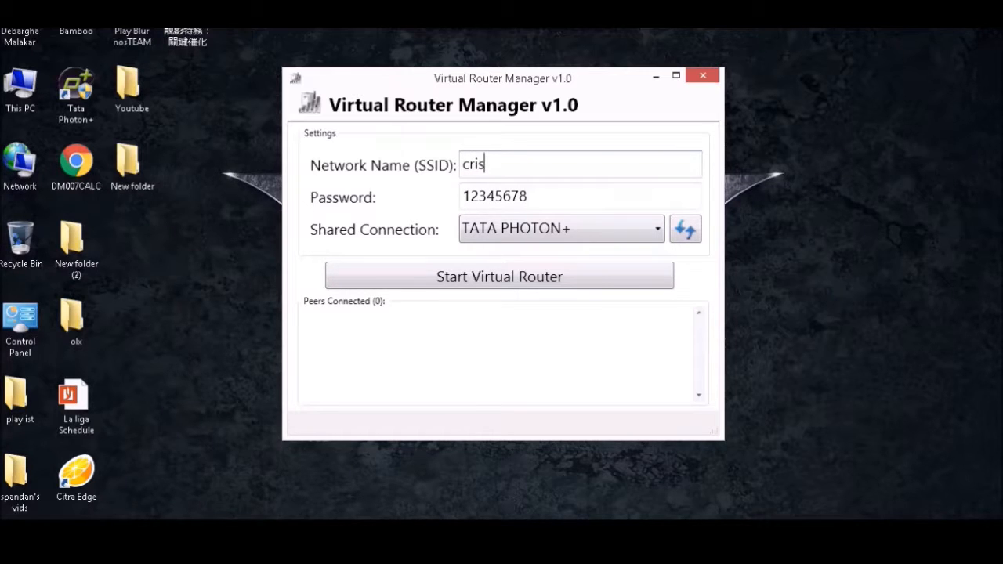
pyautogui.write('.ron')
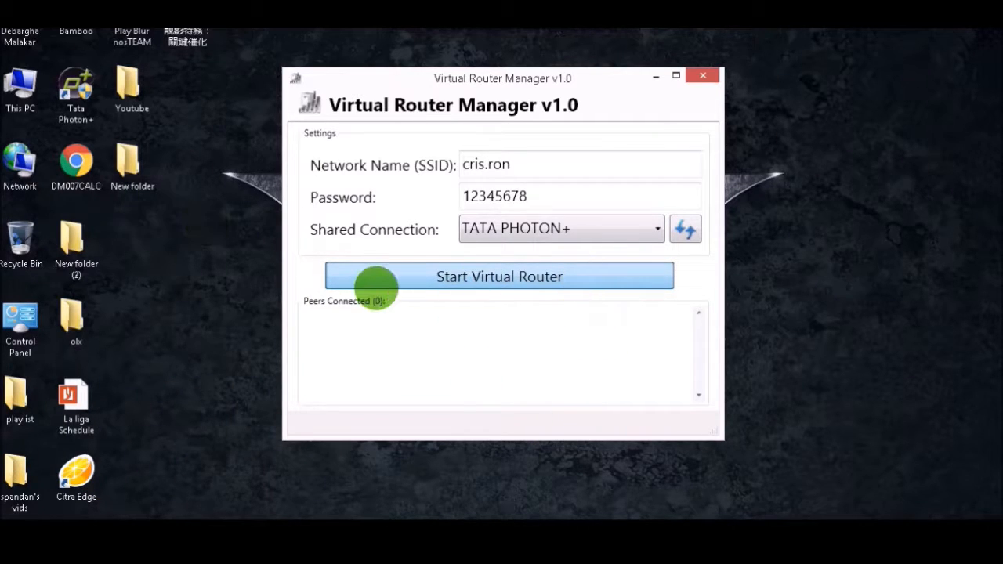
pyautogui.click(499, 276)
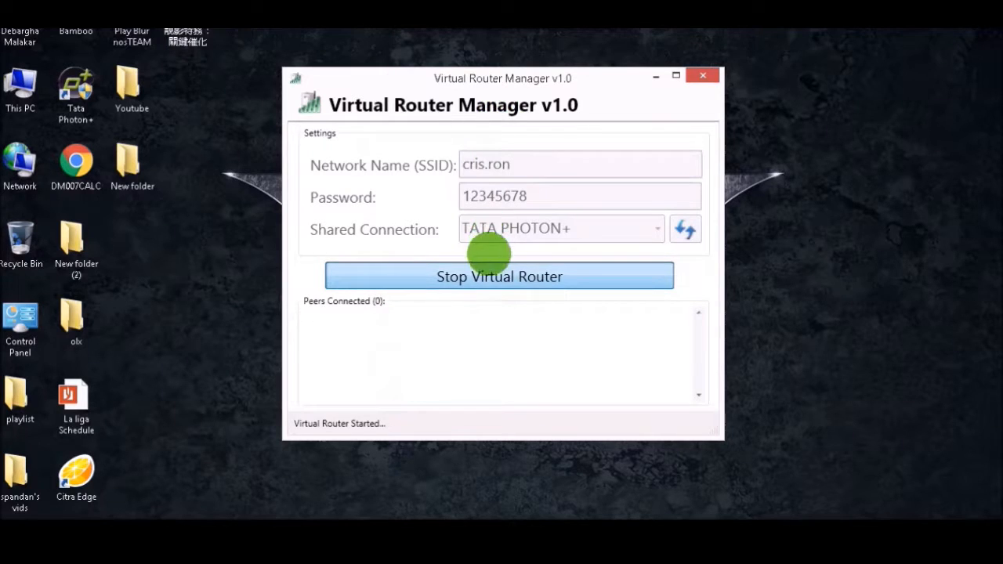
pyautogui.click(498, 276)
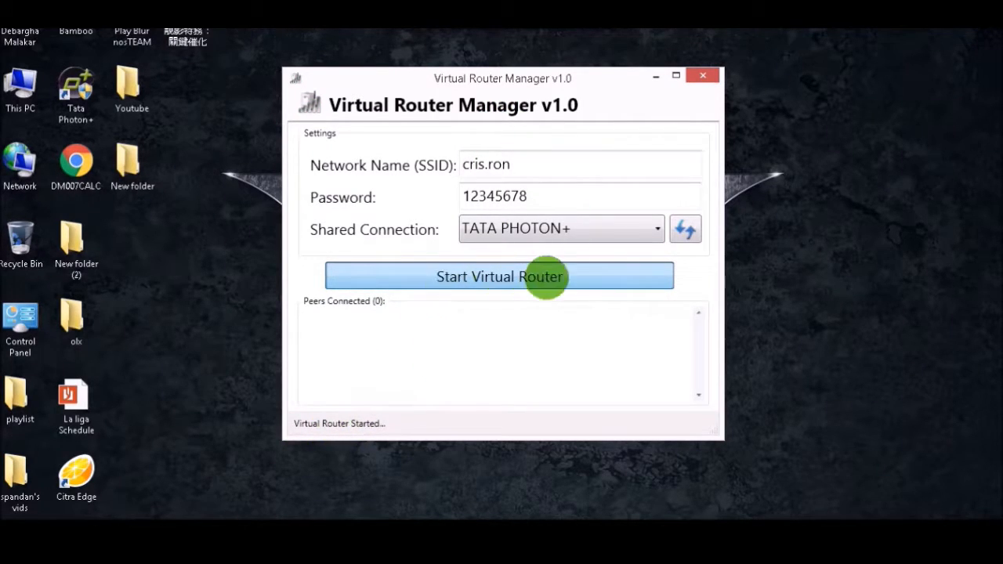
pyautogui.click(499, 276)
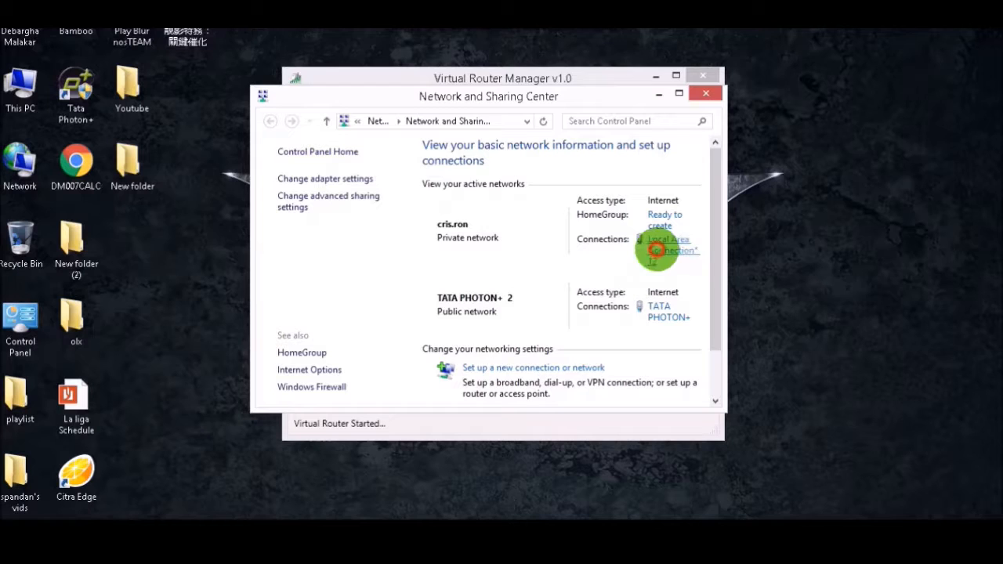
# Show the status of Local Area Connection* 12, the cris.ron network, closing and reopening it once.
pyautogui.click(668, 251)
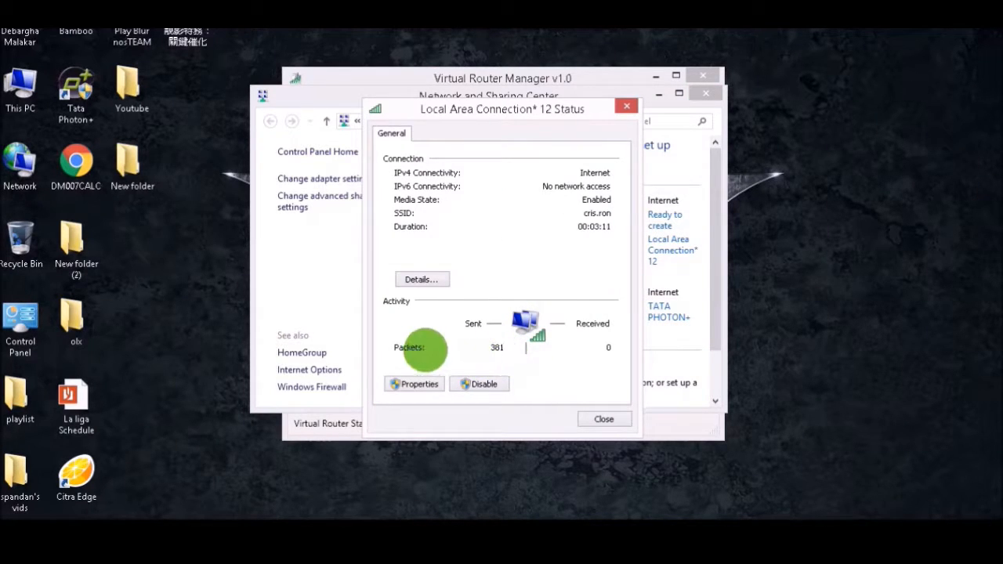
pyautogui.click(604, 418)
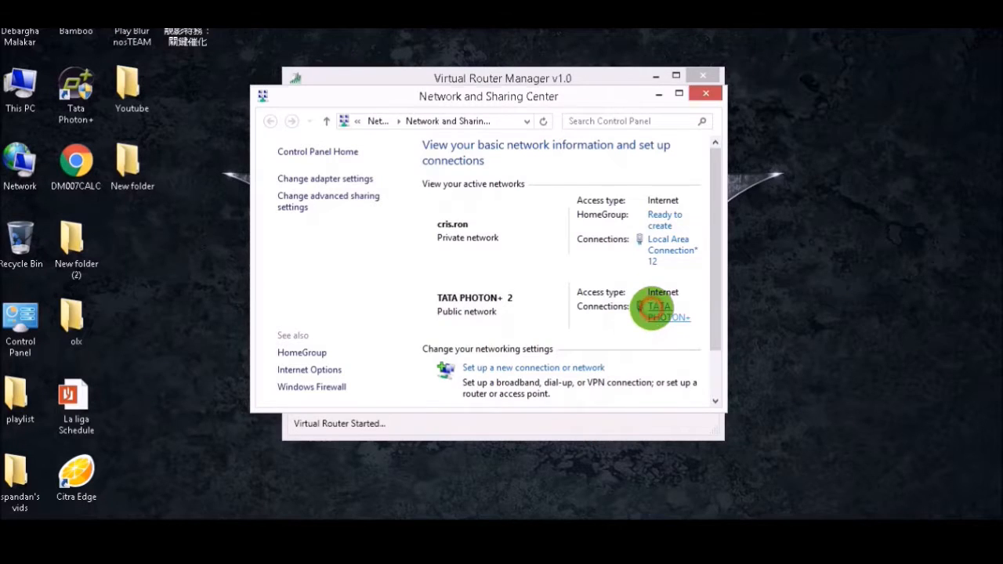
pyautogui.moveTo(671, 251)
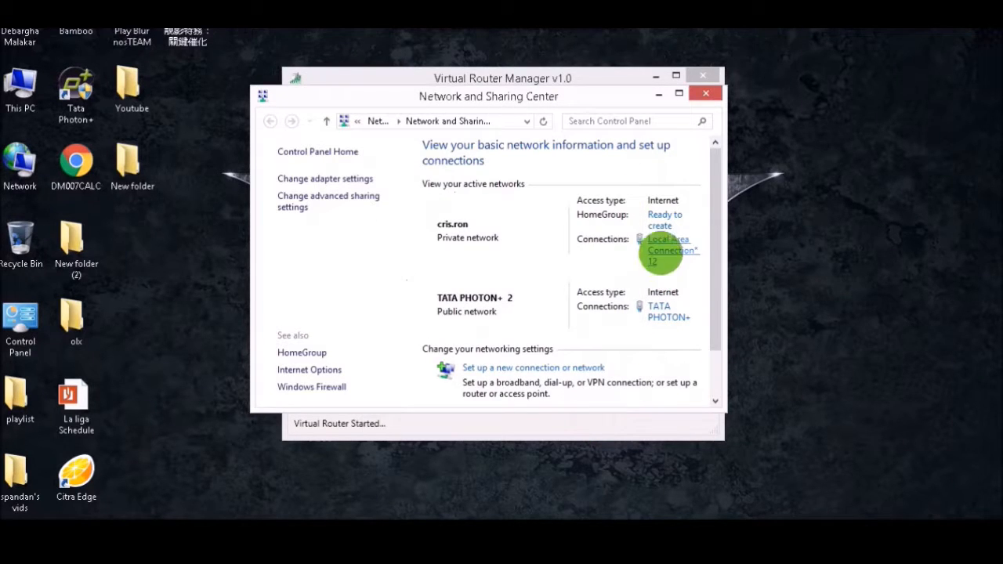
pyautogui.click(671, 251)
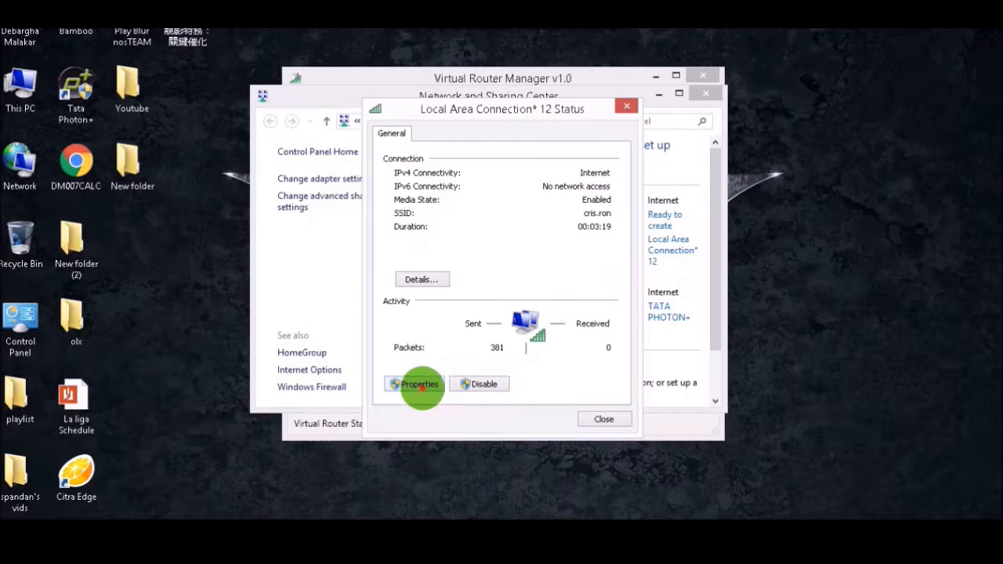
# Allow other network users to share this connection's internet, moving sharing away from TATA PHOTON+.
pyautogui.click(420, 384)
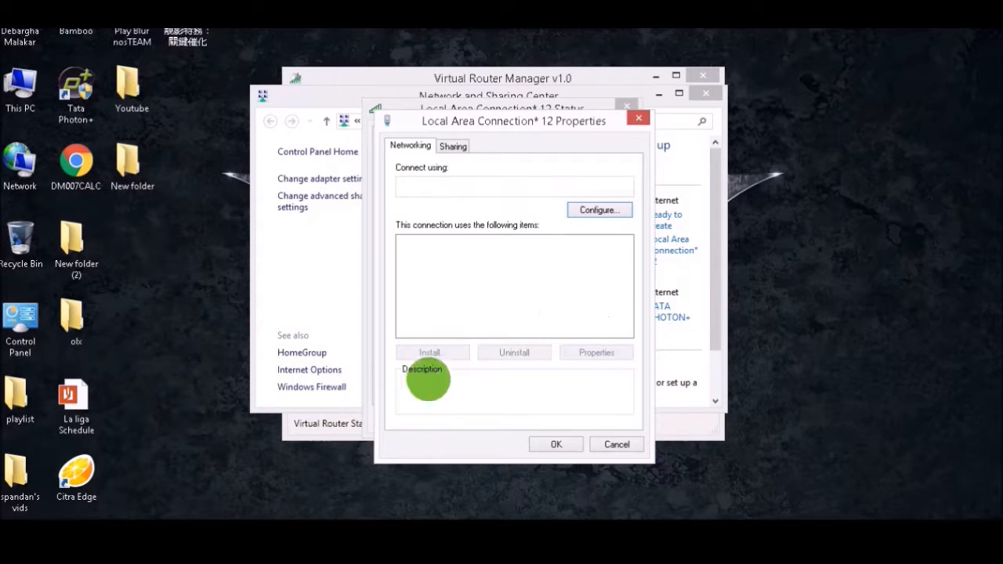
pyautogui.click(451, 146)
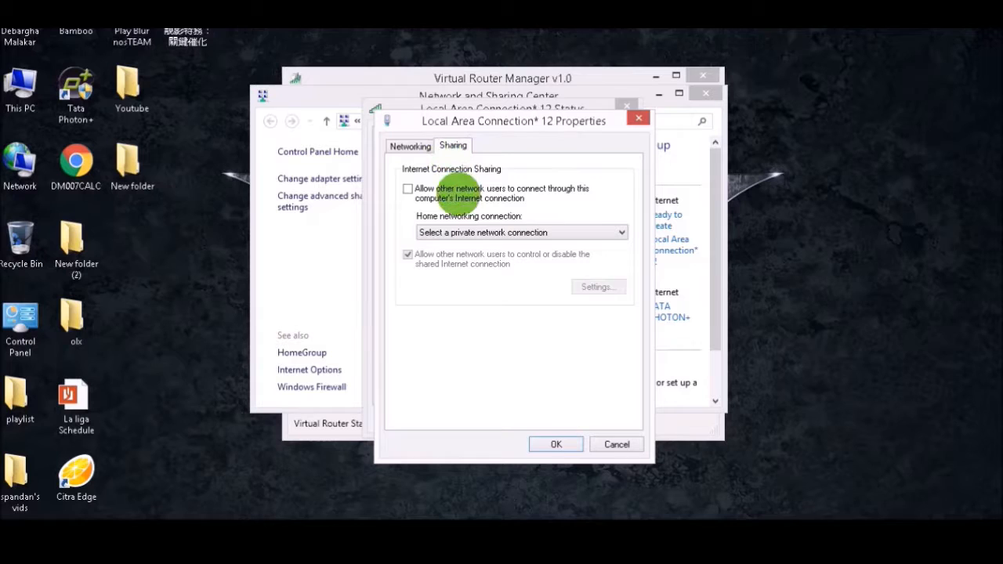
pyautogui.click(408, 188)
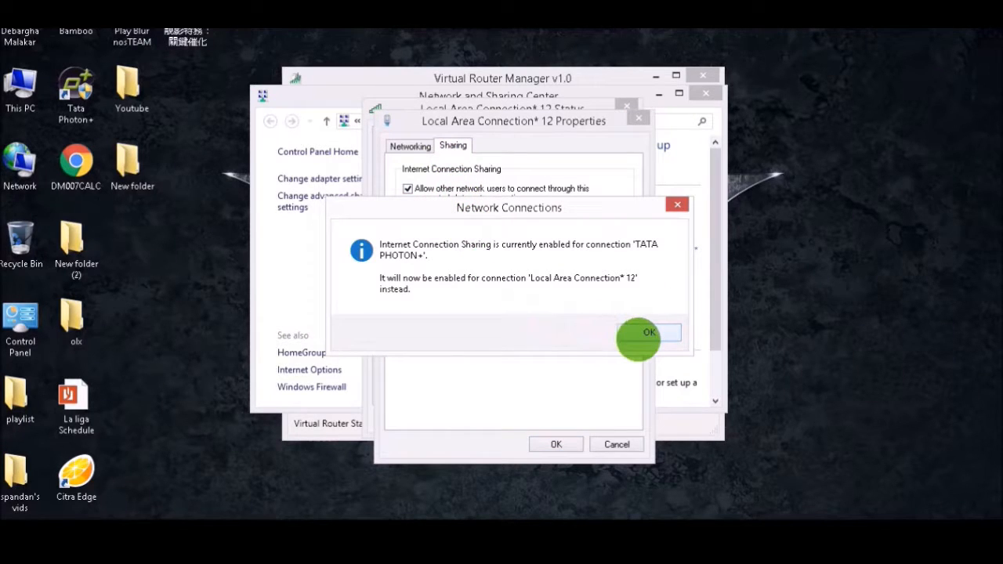
pyautogui.click(649, 333)
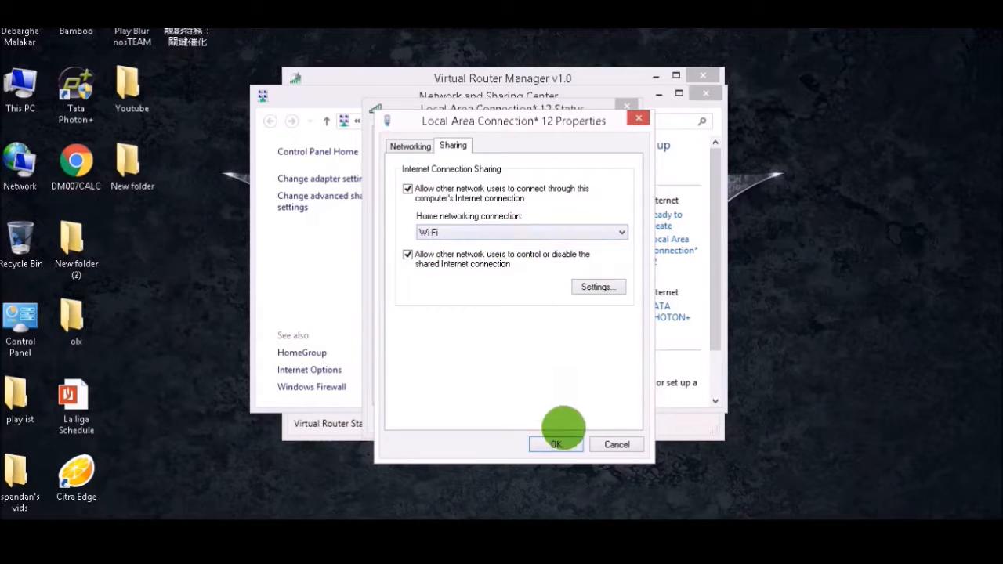
pyautogui.moveTo(557, 232)
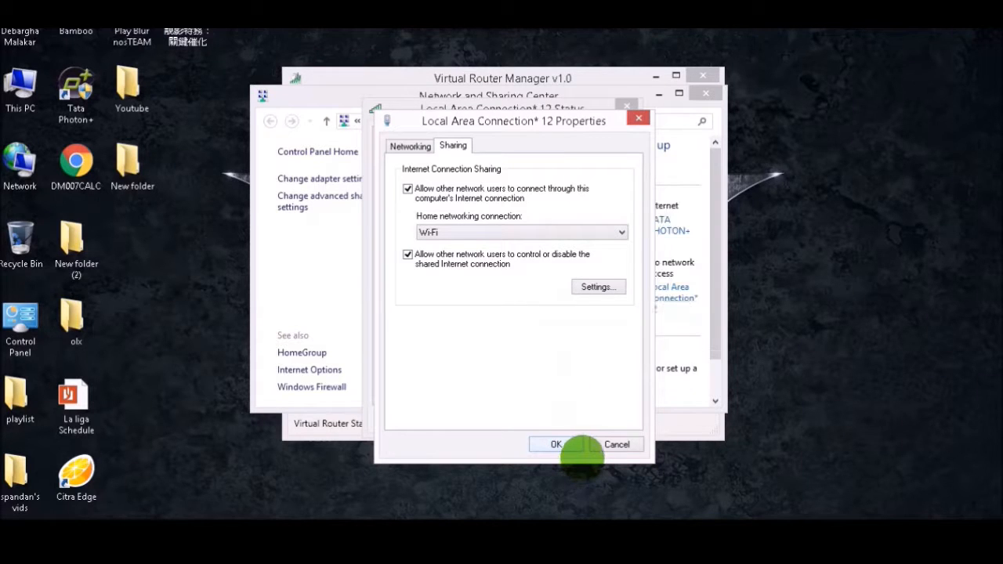
pyautogui.click(555, 445)
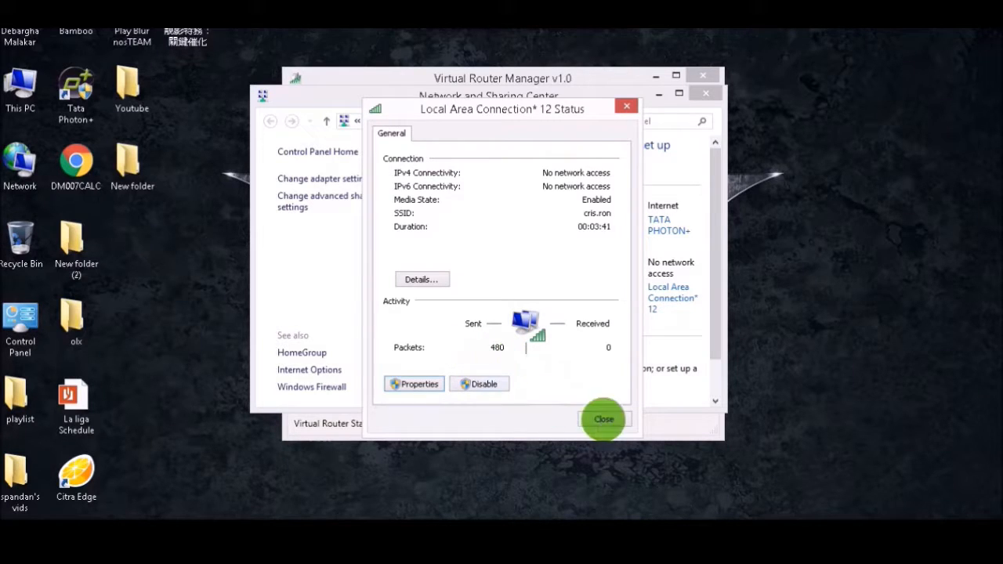
# Close the connection status window and the Network and Sharing Center.
pyautogui.click(603, 420)
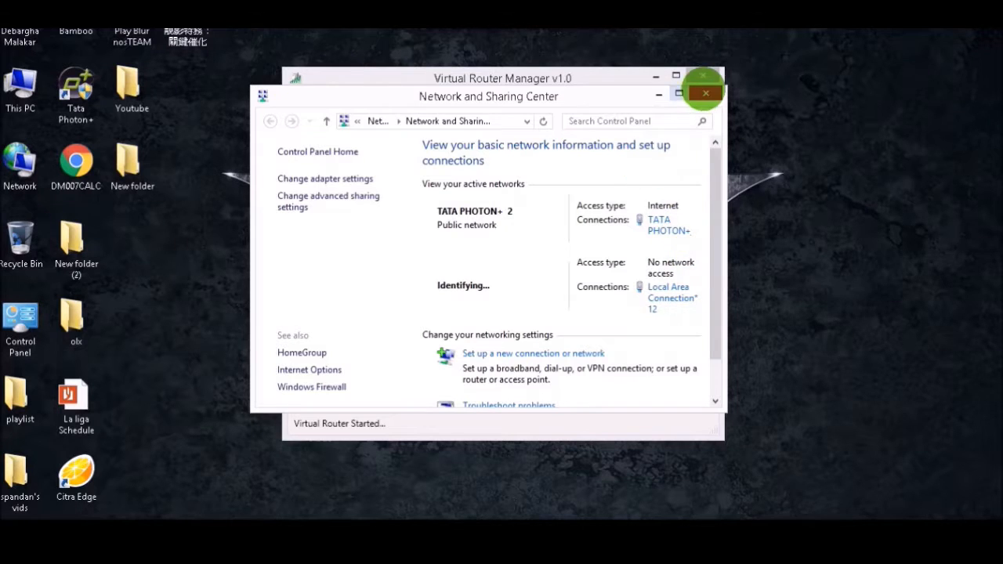
pyautogui.click(704, 96)
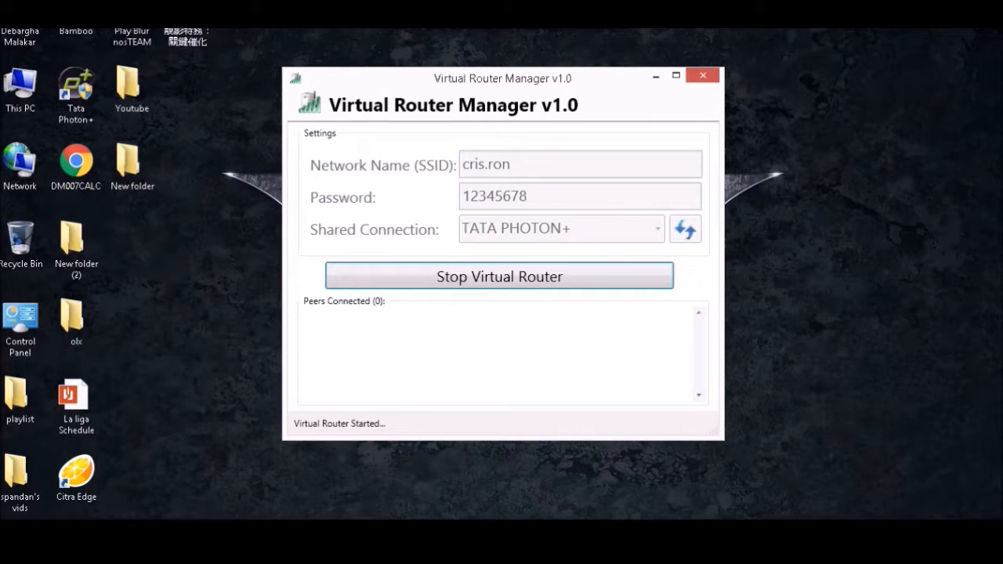